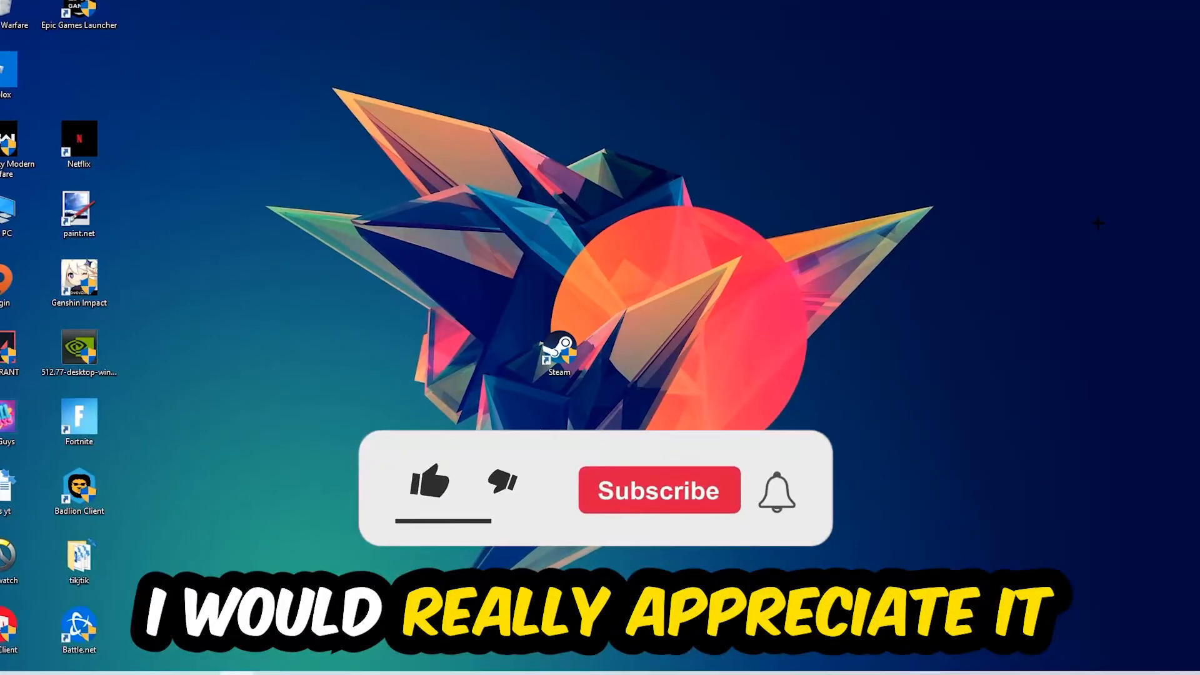
- Launch Task Manager from the taskbar context menu to list running processes
click(430, 487)
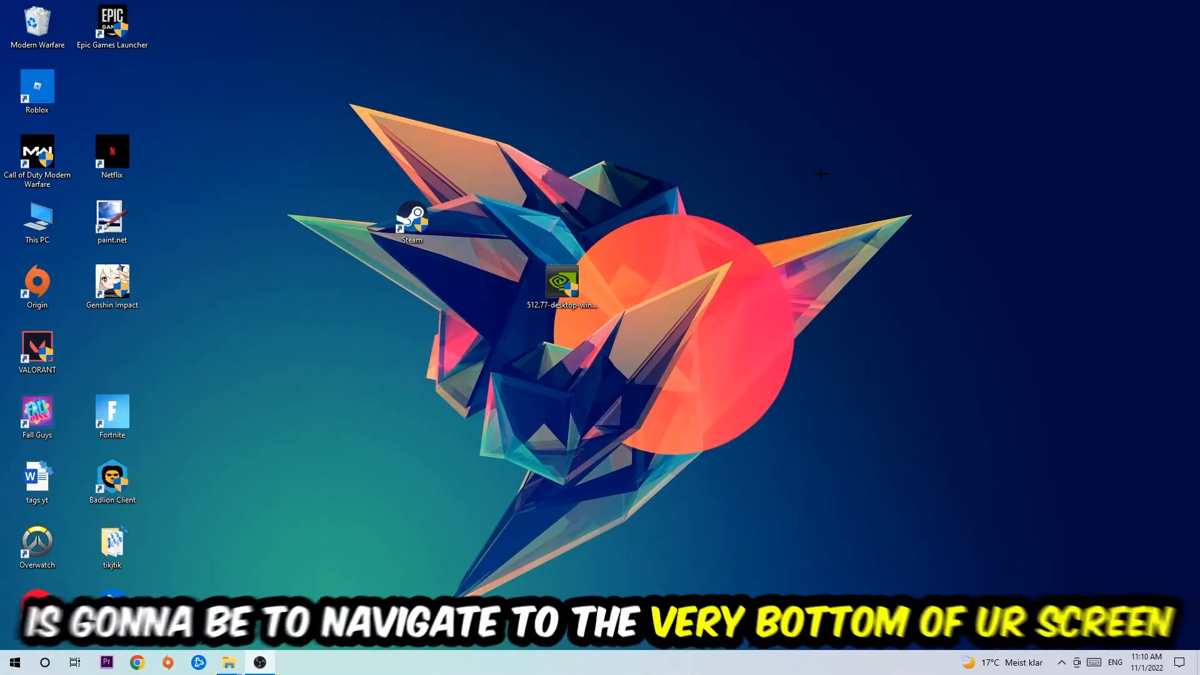
mouse_move(724, 188)
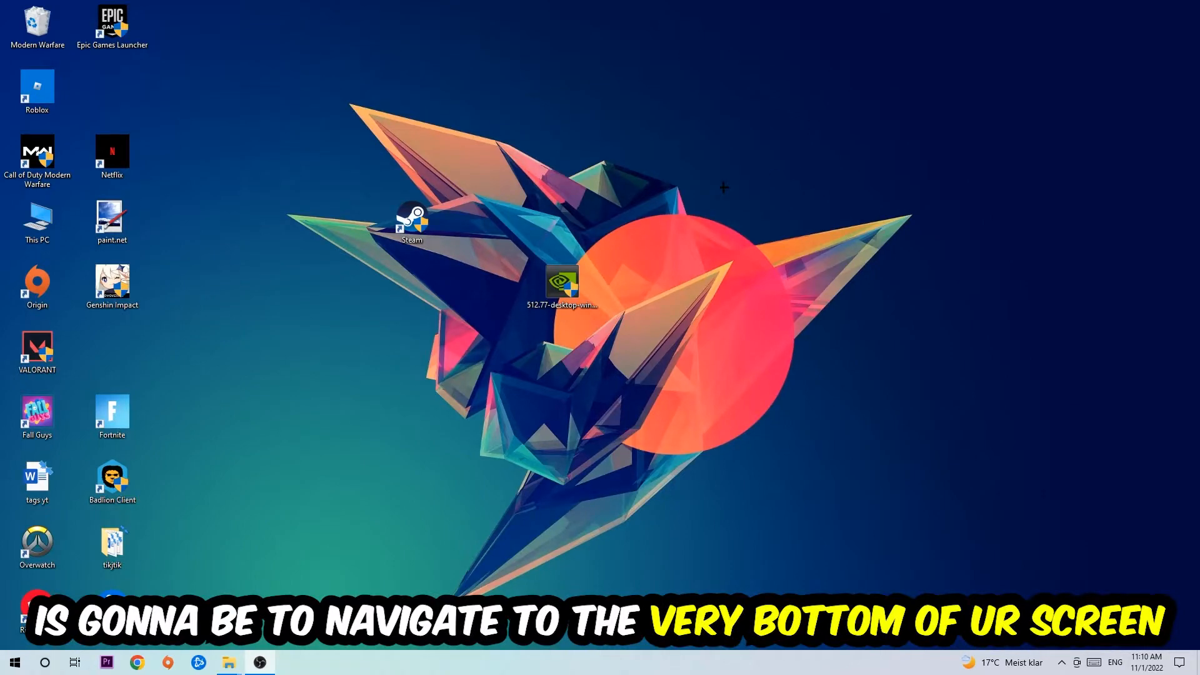
right_click(536, 661)
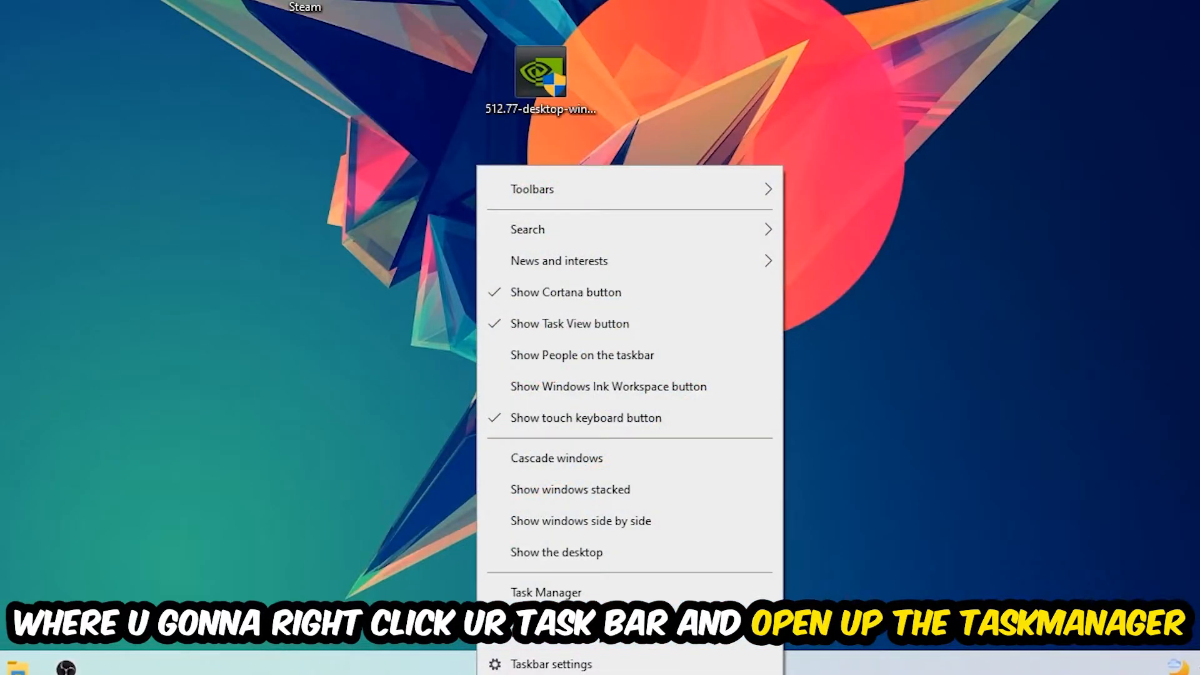
click(546, 592)
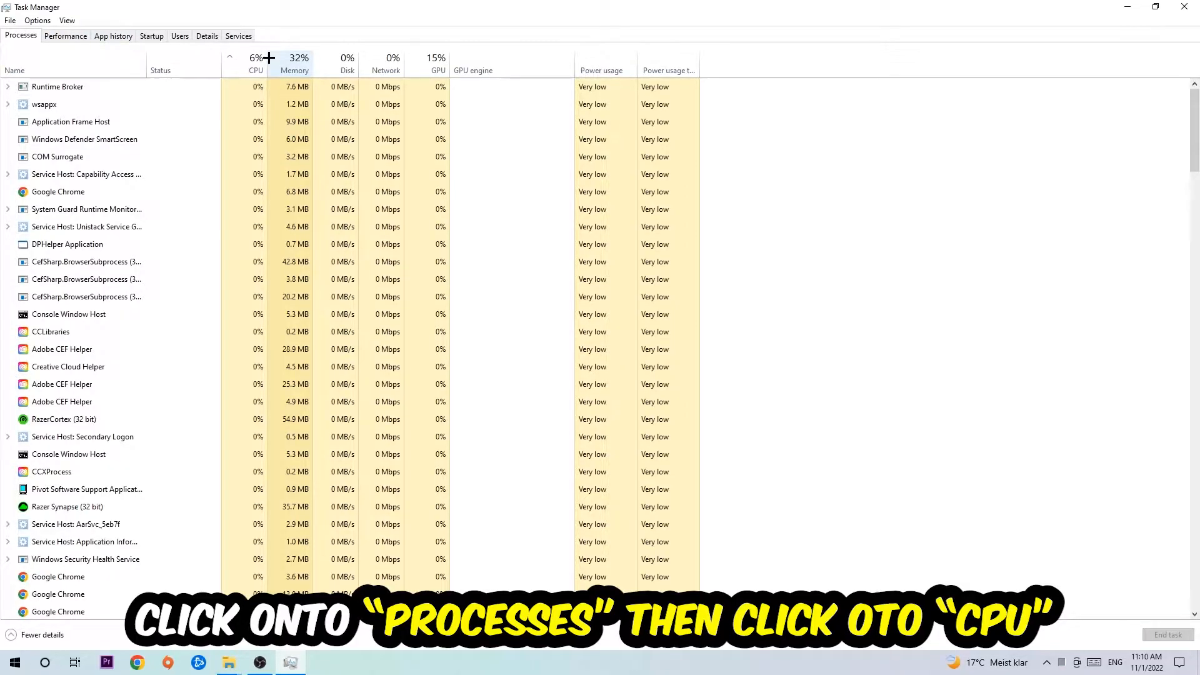
- Sort processes by CPU usage and end the OBS Studio task
click(256, 59)
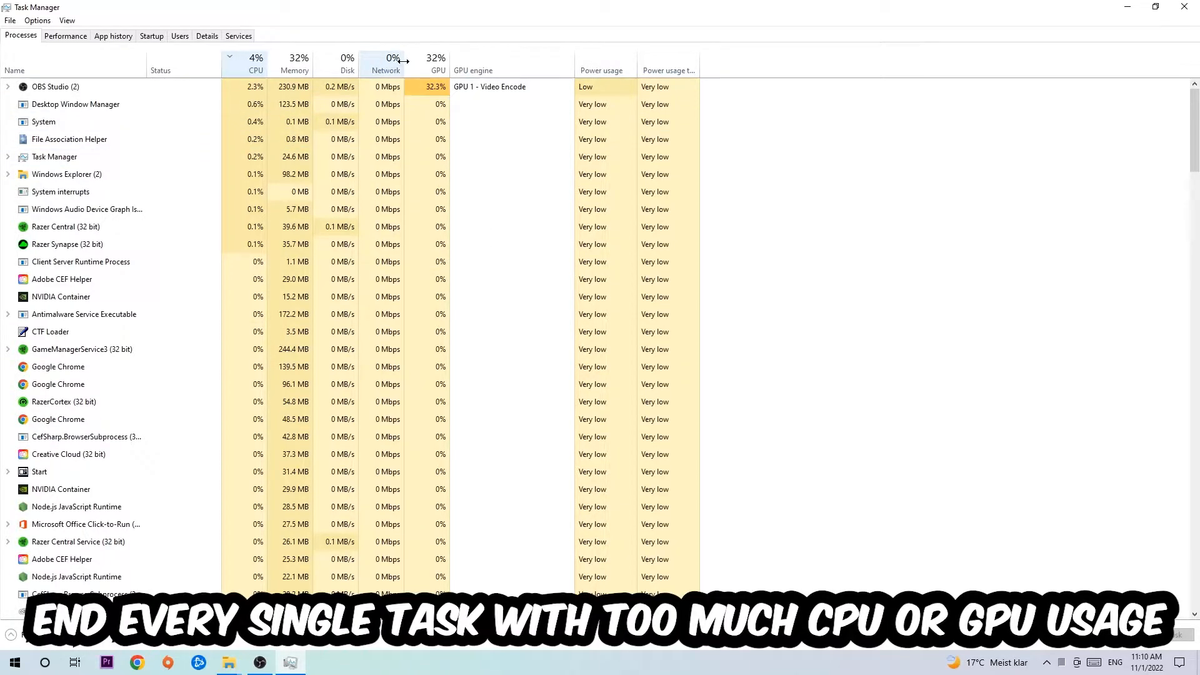
right_click(55, 87)
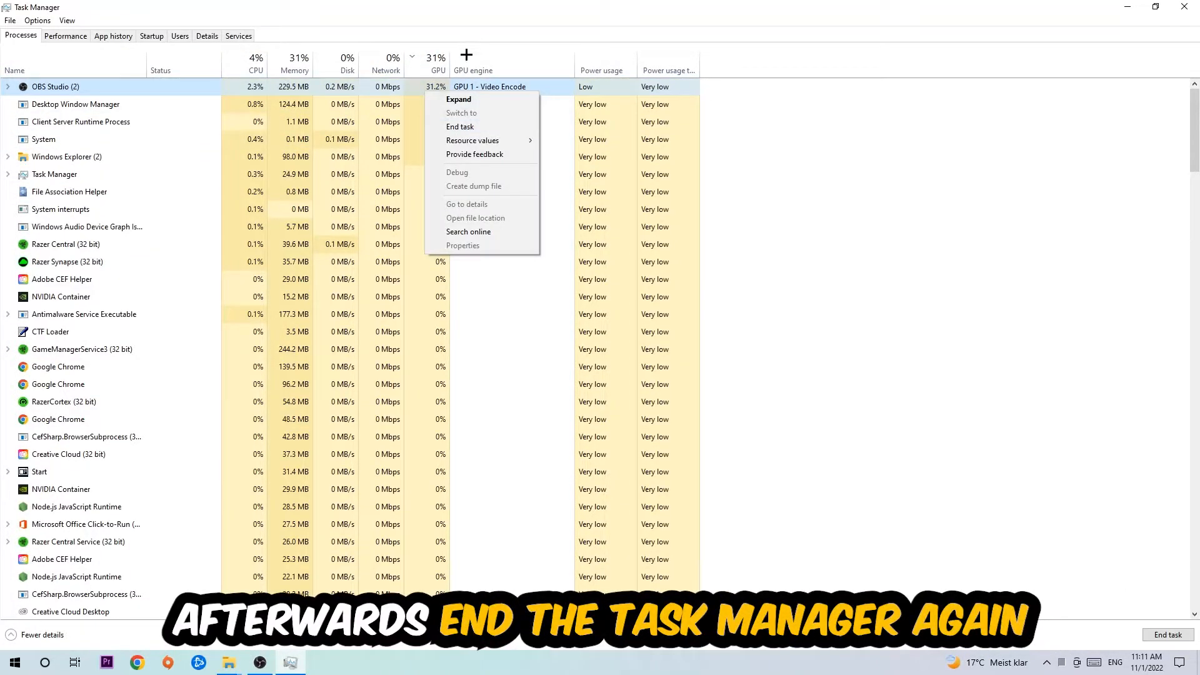
click(460, 127)
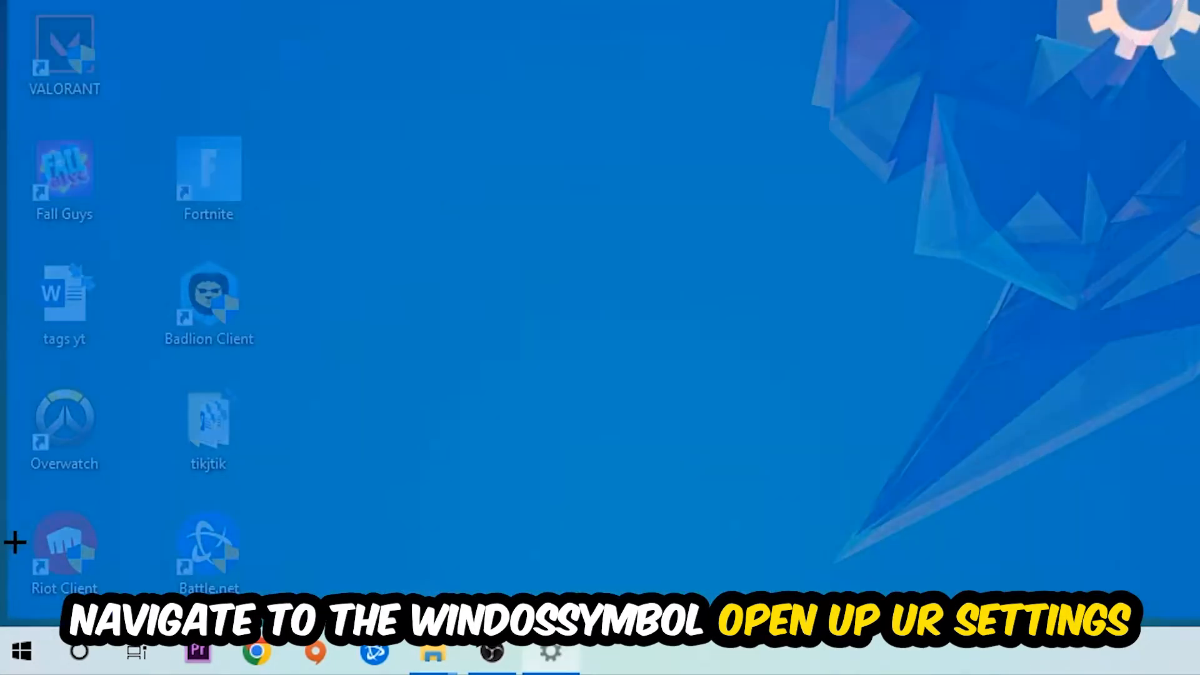
- In Settings > Gaming, switch Xbox Game Bar off and show Captures with background recording off
click(550, 652)
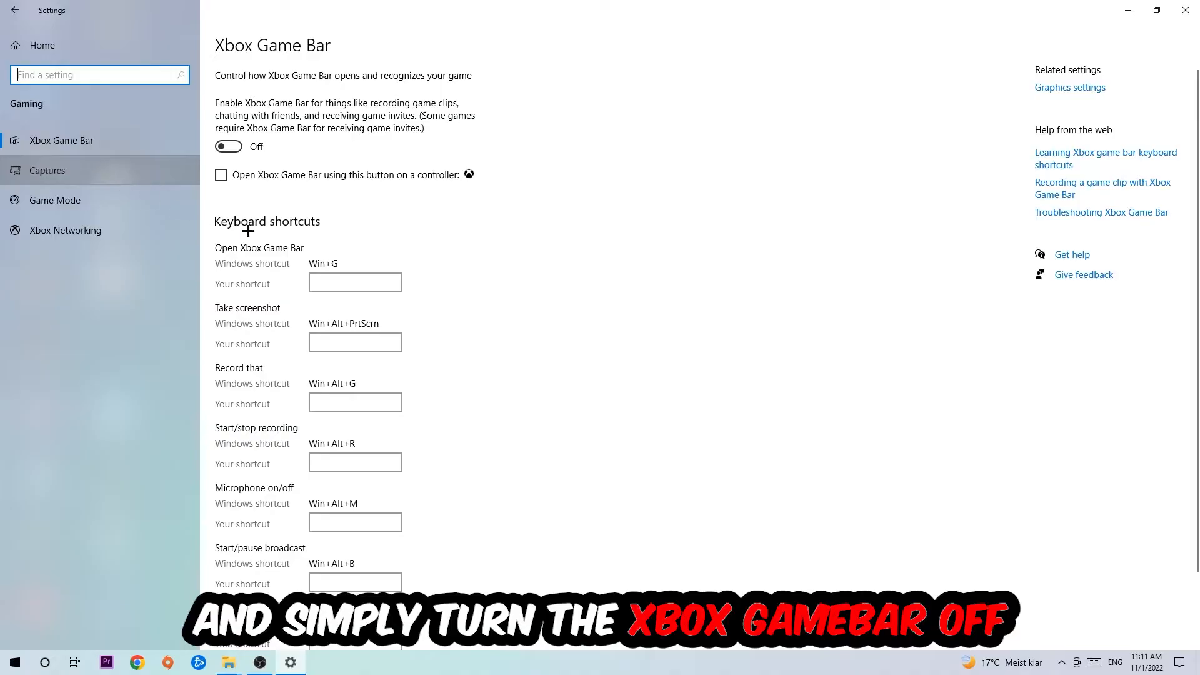
click(48, 170)
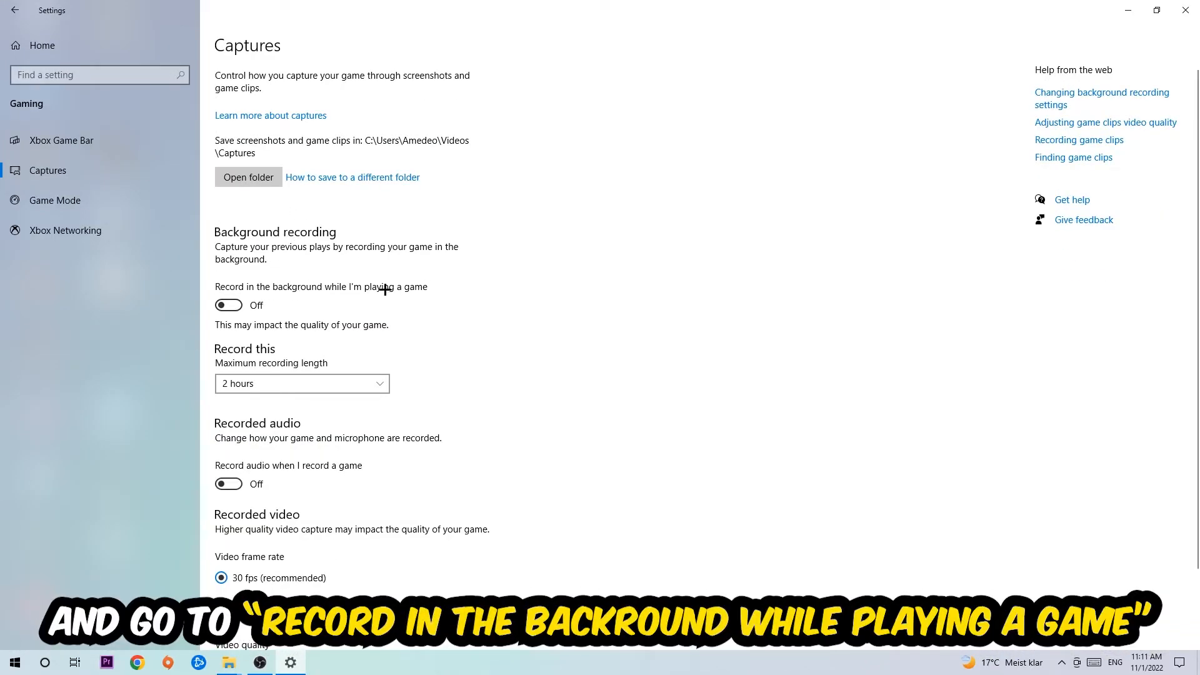
- Show the Game Mode page with Game Mode left On
click(54, 200)
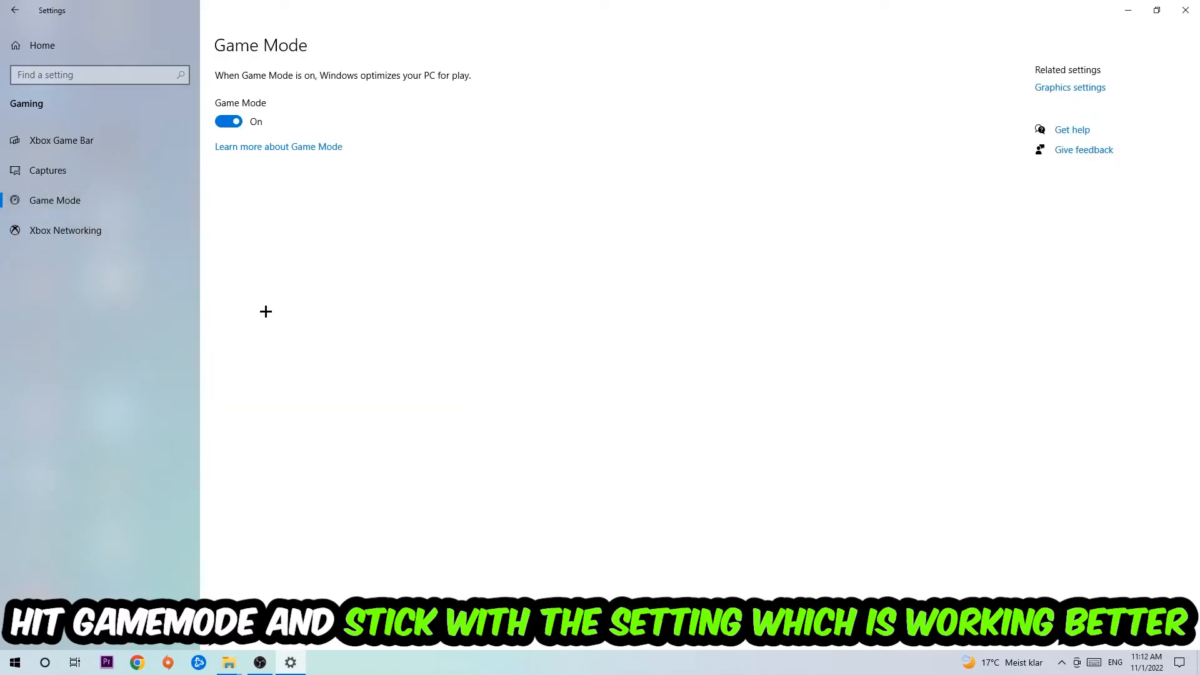
mouse_move(276, 292)
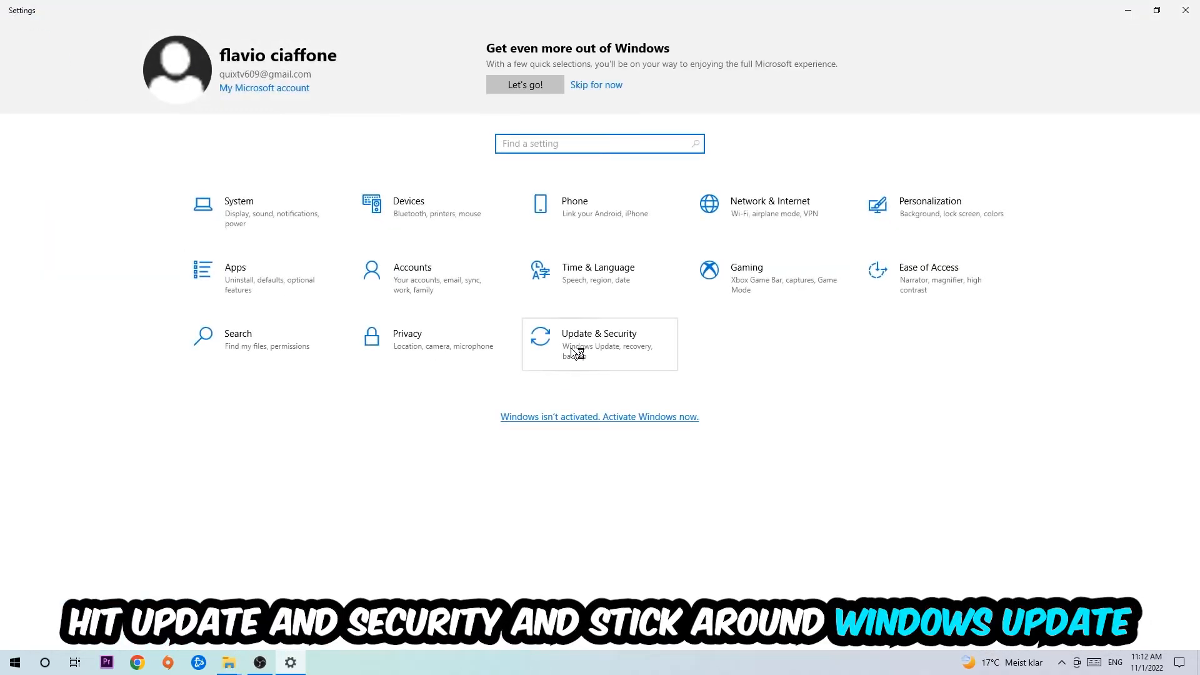
- Show Windows Update reporting the PC up to date, 22H2 feature update offered
click(599, 338)
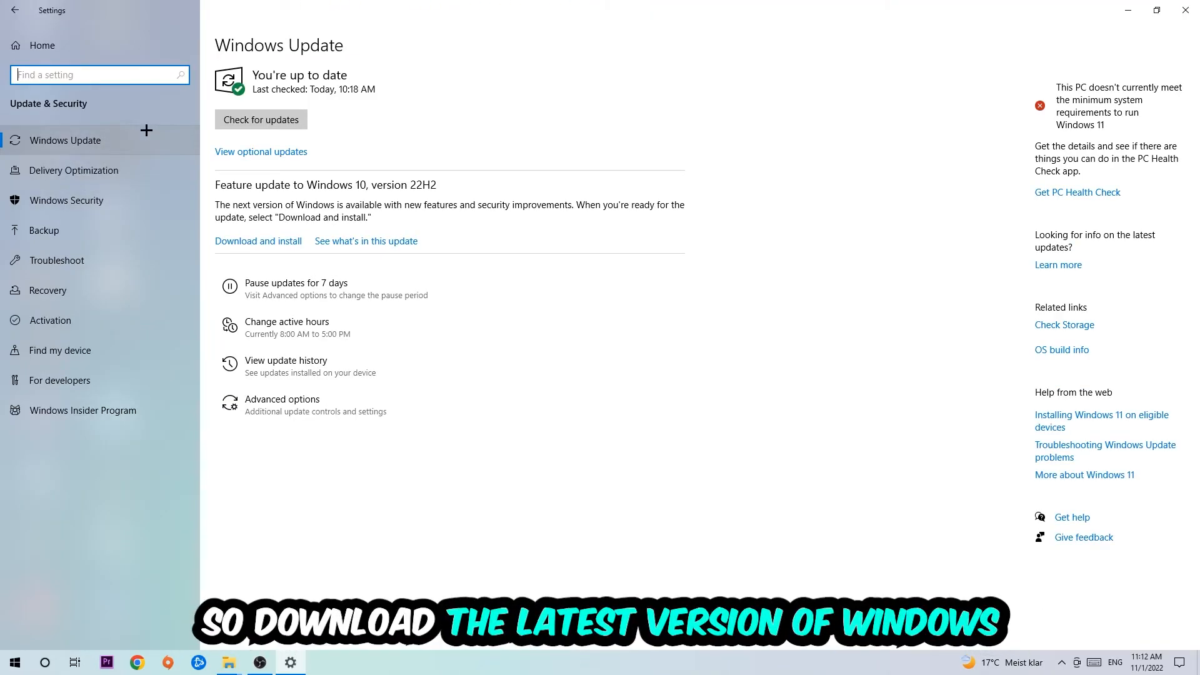
mouse_move(667, 72)
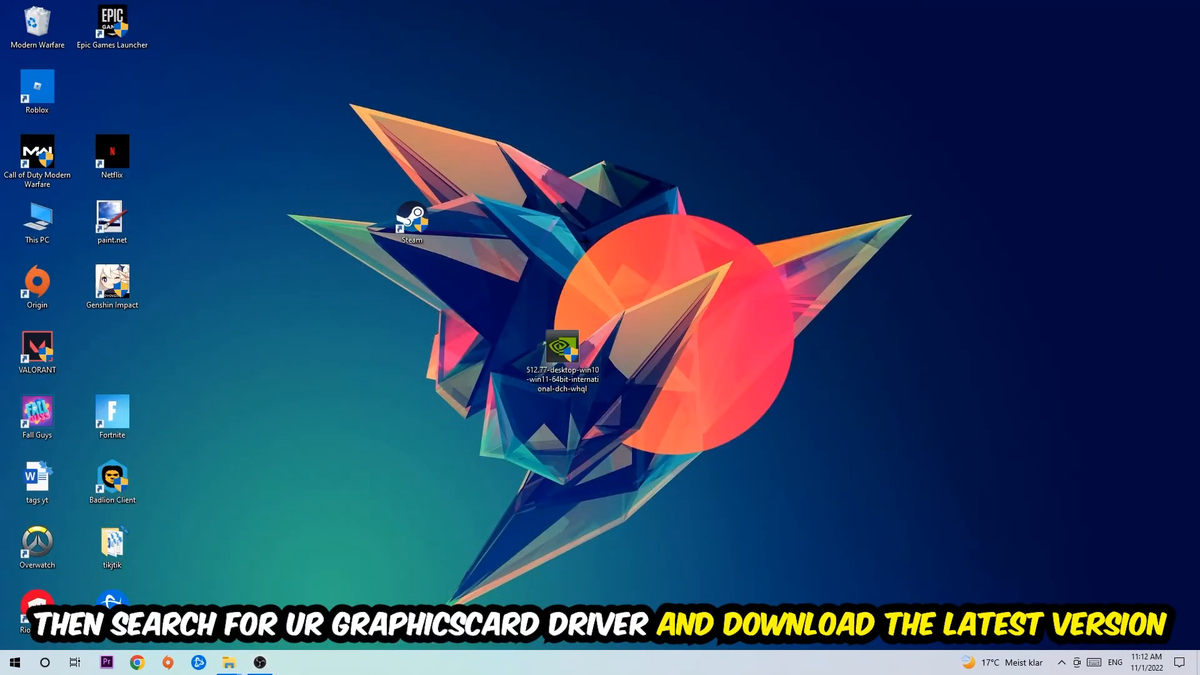
mouse_move(556, 247)
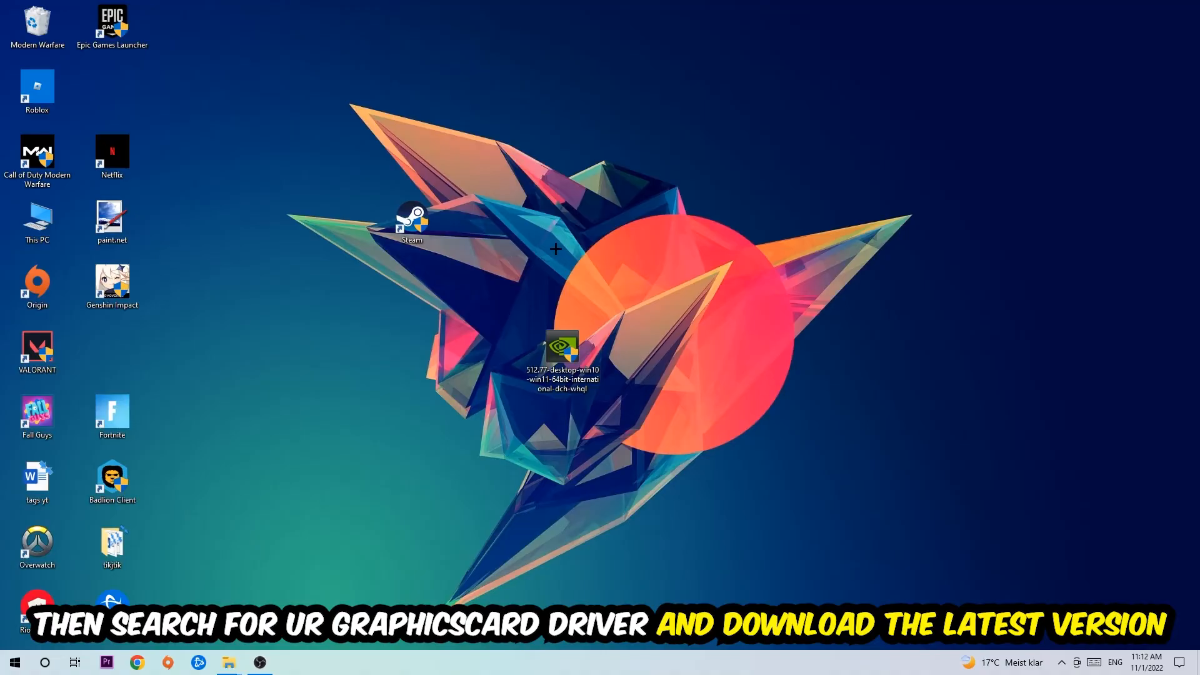
mouse_move(463, 227)
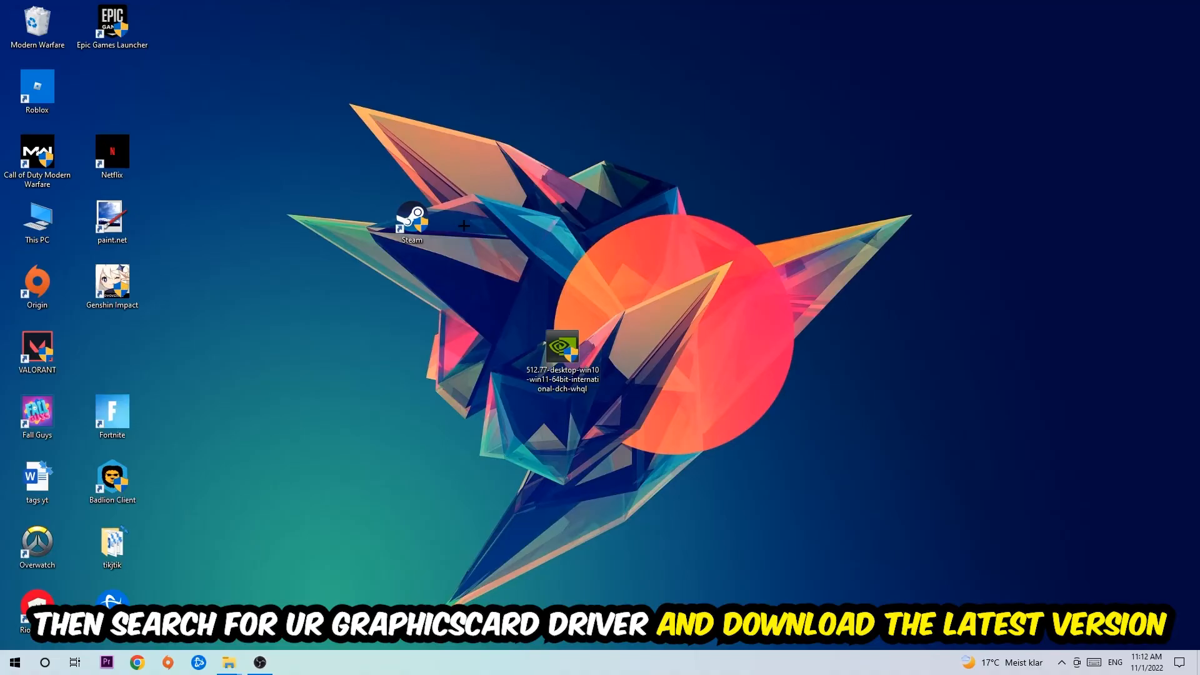
mouse_move(473, 221)
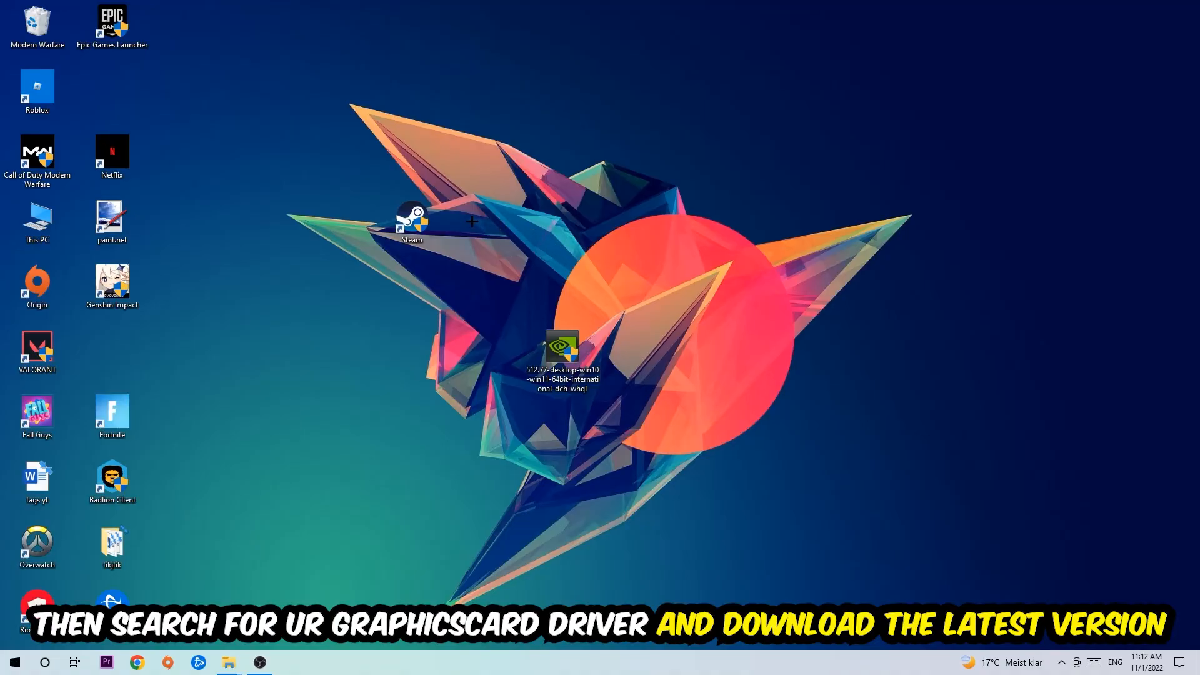